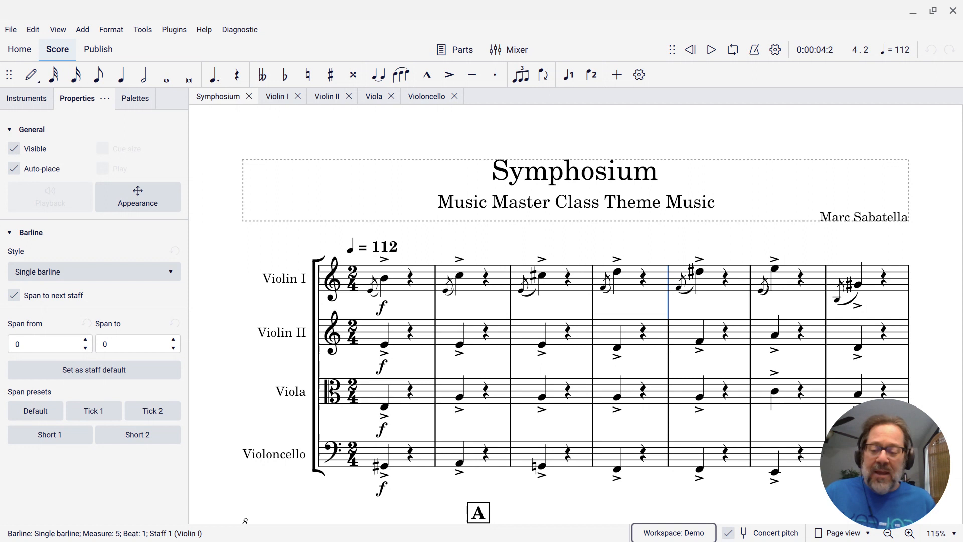
# Step: Show the Edit menu's list of editing commands
pyautogui.click(32, 30)
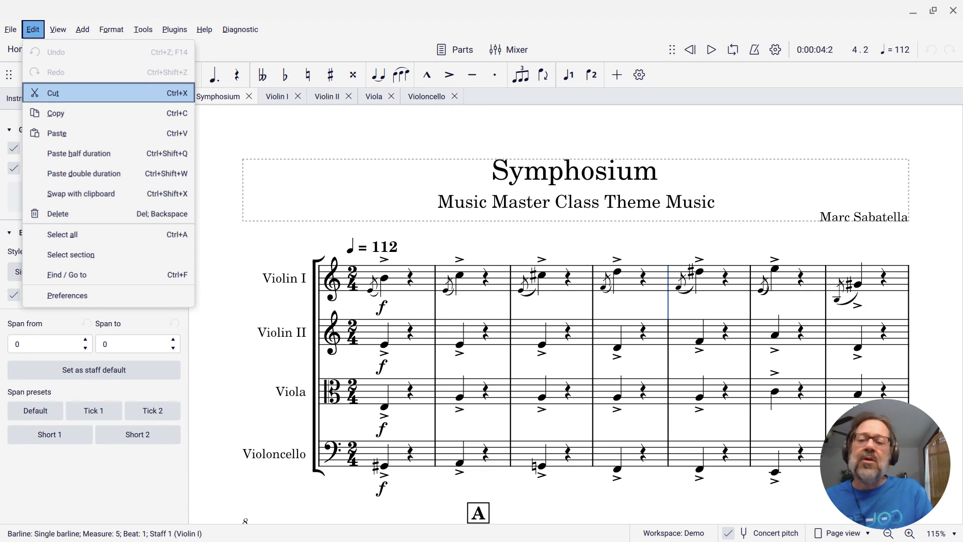
pyautogui.moveTo(61, 234)
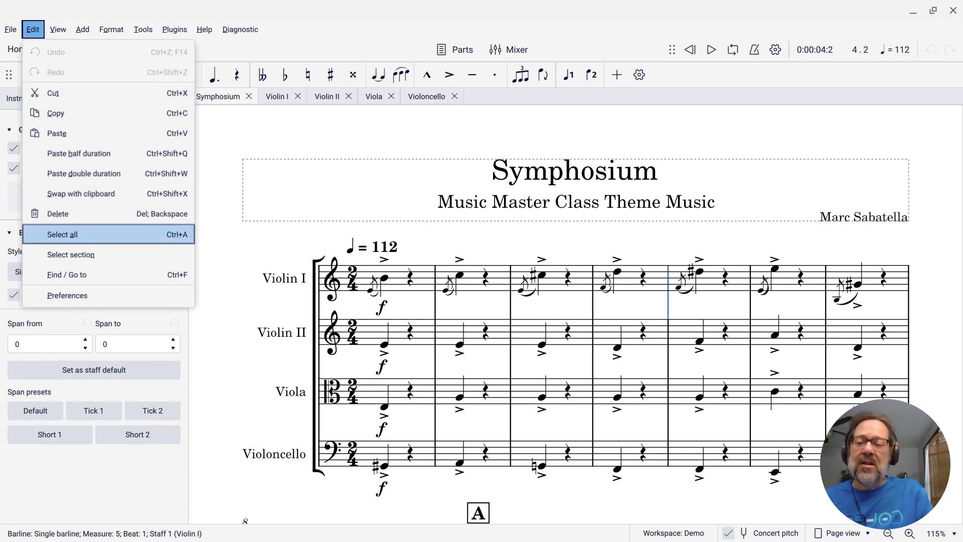
pyautogui.moveTo(67, 295)
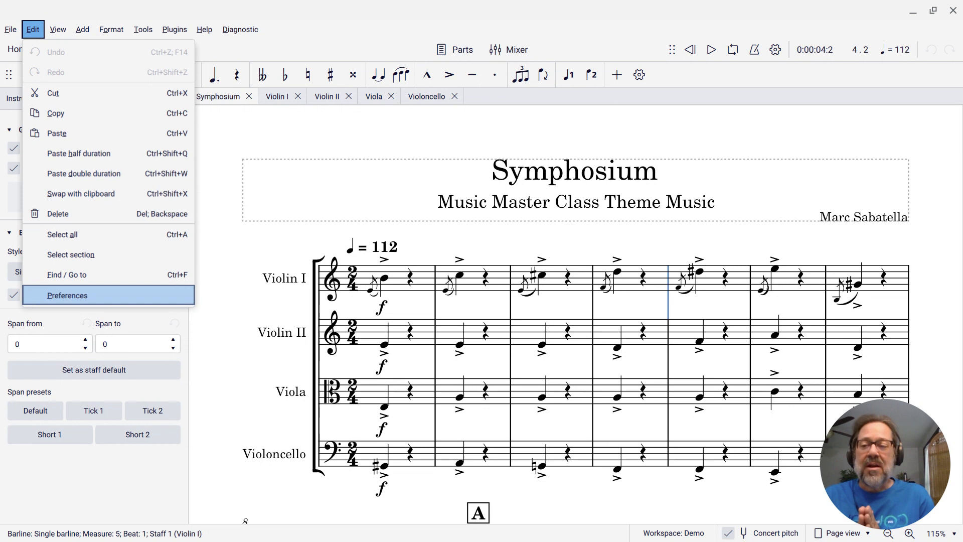
# Step: Open Preferences and switch to the Shortcuts page
pyautogui.click(67, 295)
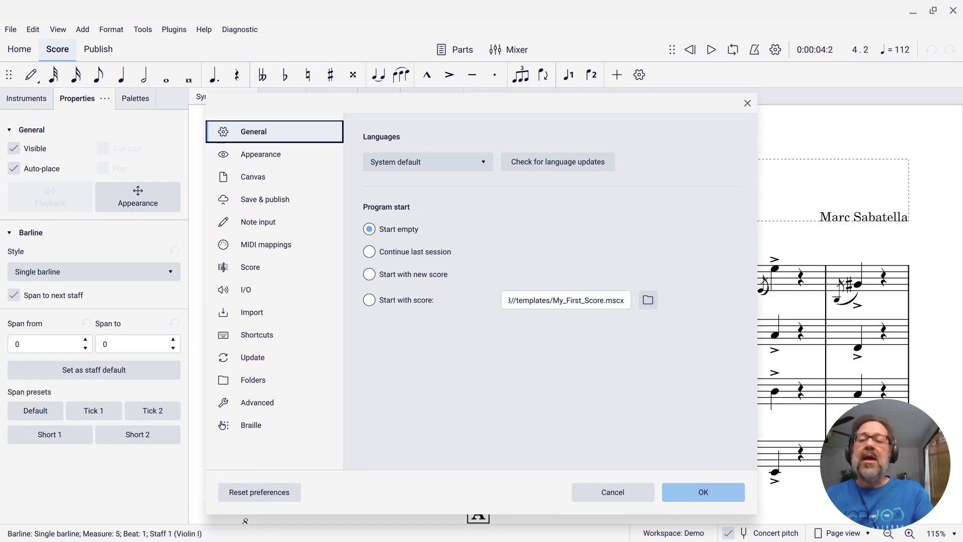
pyautogui.click(251, 267)
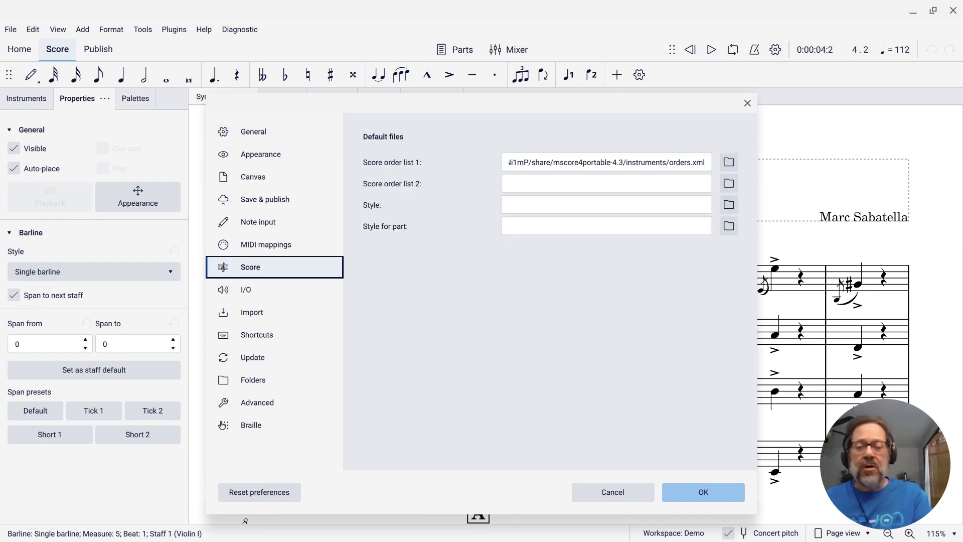
pyautogui.click(257, 335)
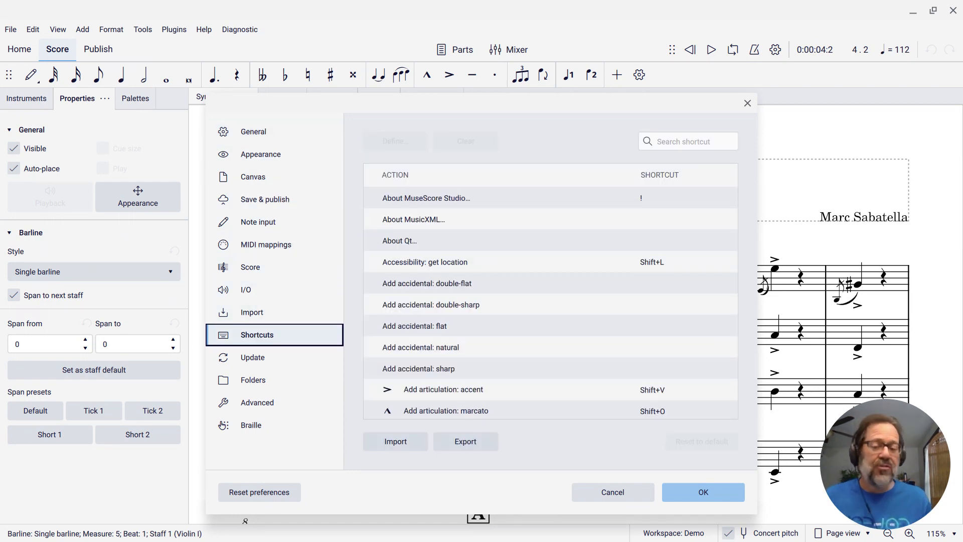
# Step: Filter the shortcut list by searching for 'part'
pyautogui.click(686, 140)
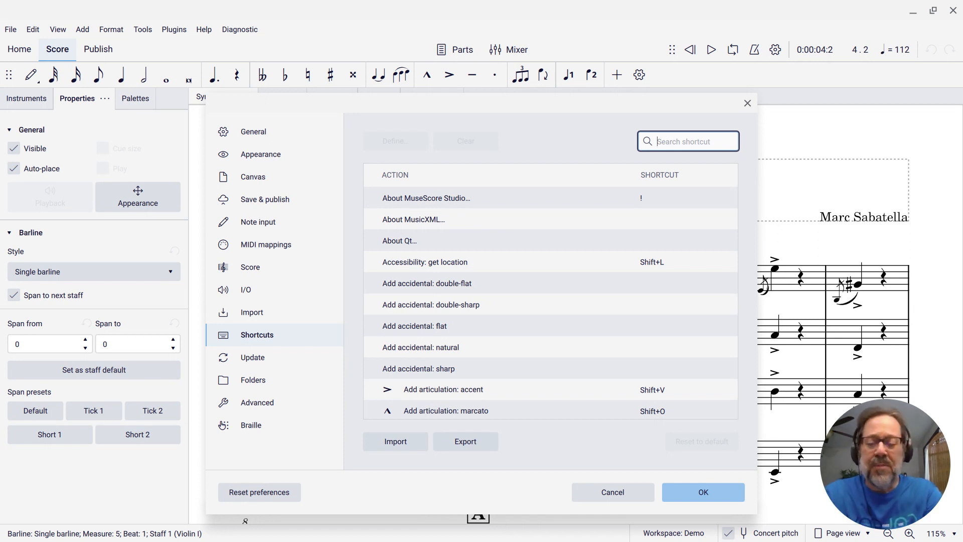
pyautogui.write('part')
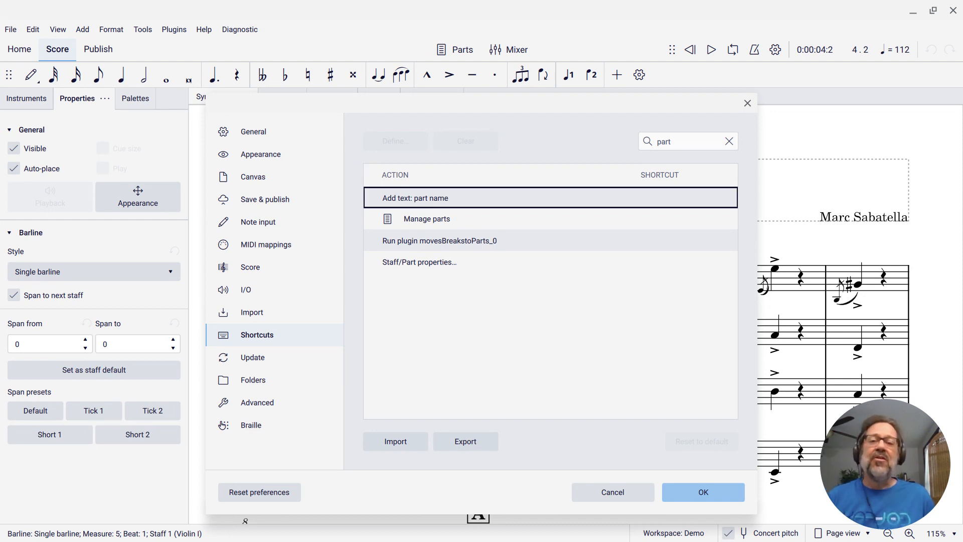
# Step: Assign Shift+P to the Manage parts action and save the shortcut
pyautogui.click(426, 218)
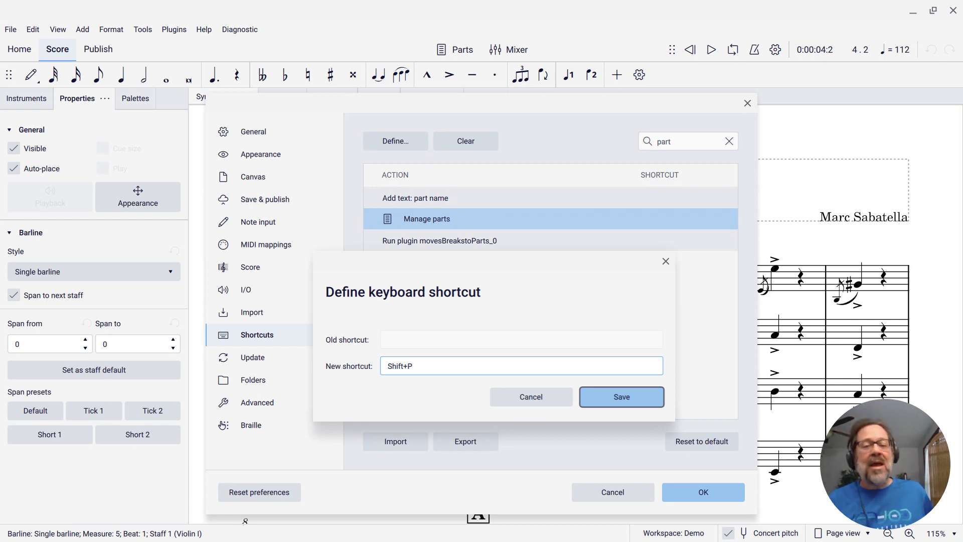
pyautogui.click(620, 397)
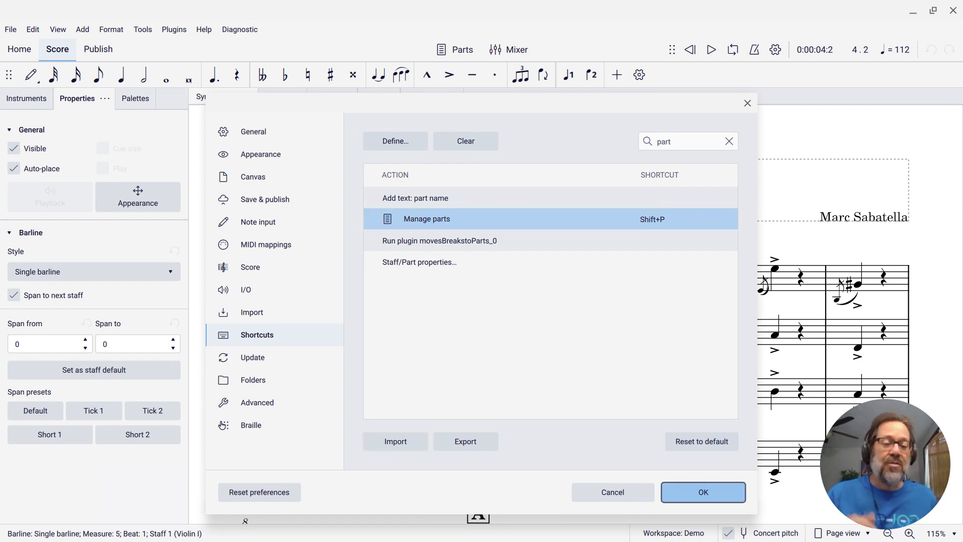
# Step: Close Preferences with OK and open the Parts dialog listing the four string parts
pyautogui.click(702, 492)
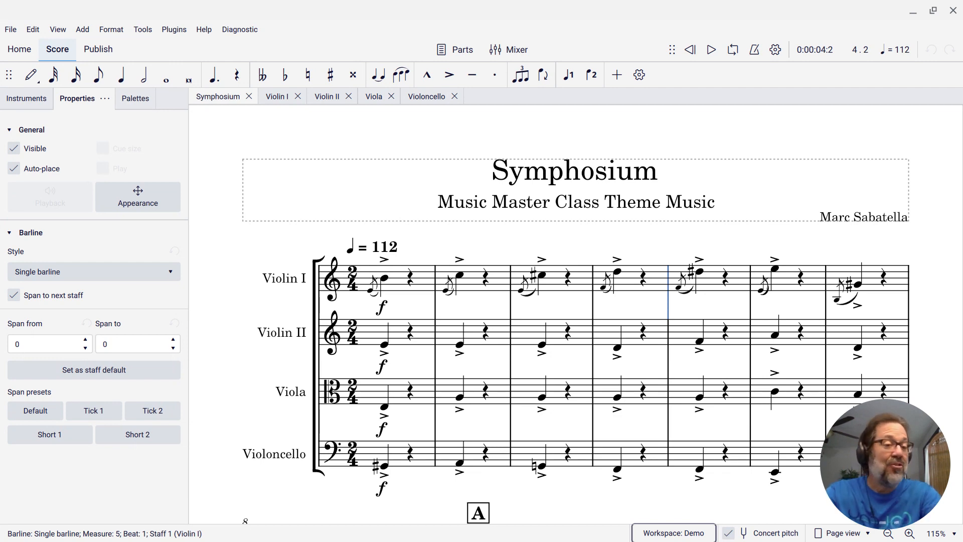
pyautogui.click(454, 50)
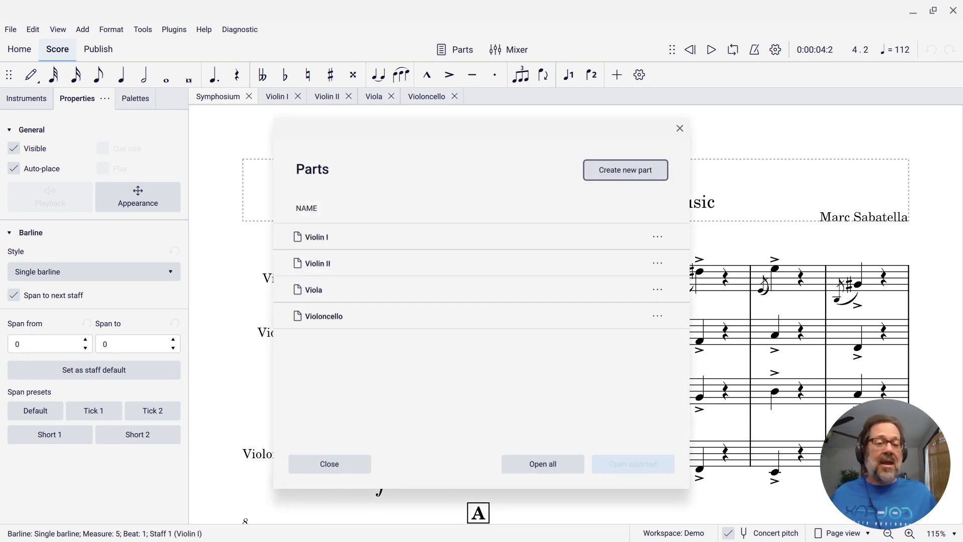